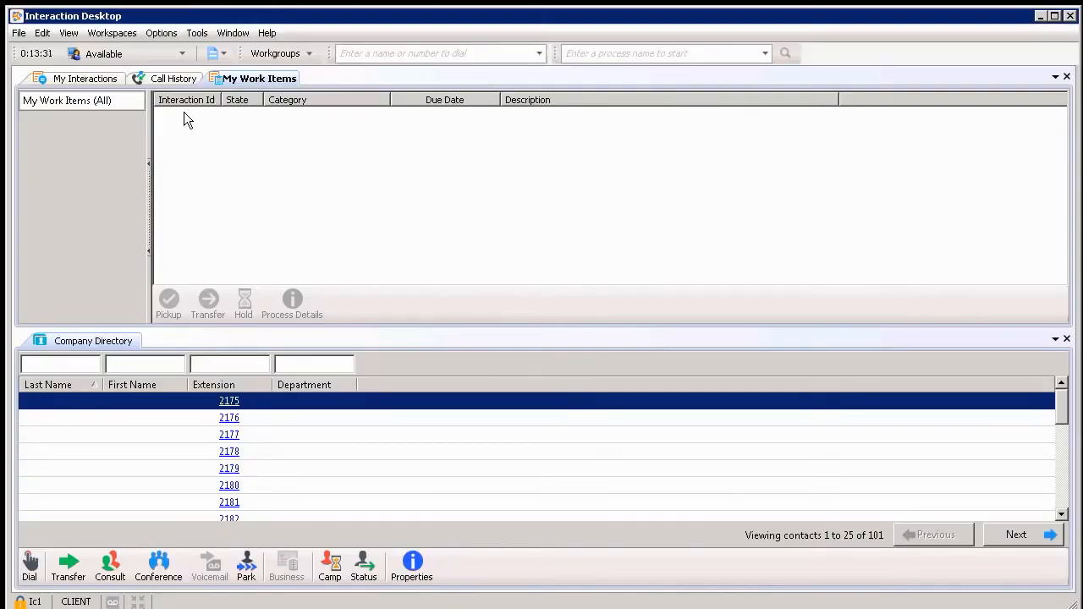
mouse_move(132, 119)
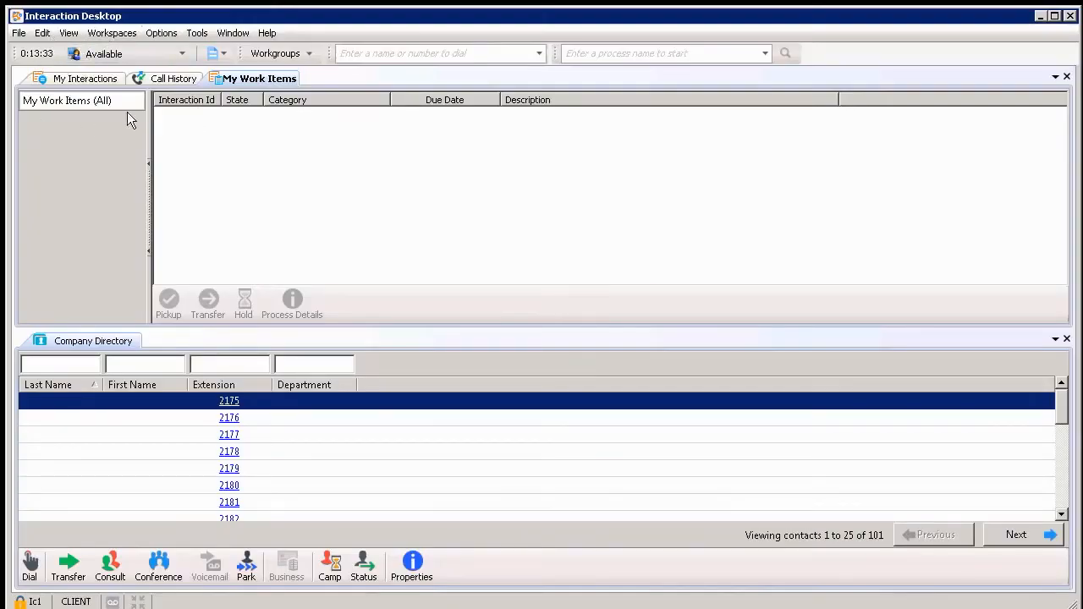
mouse_move(113, 156)
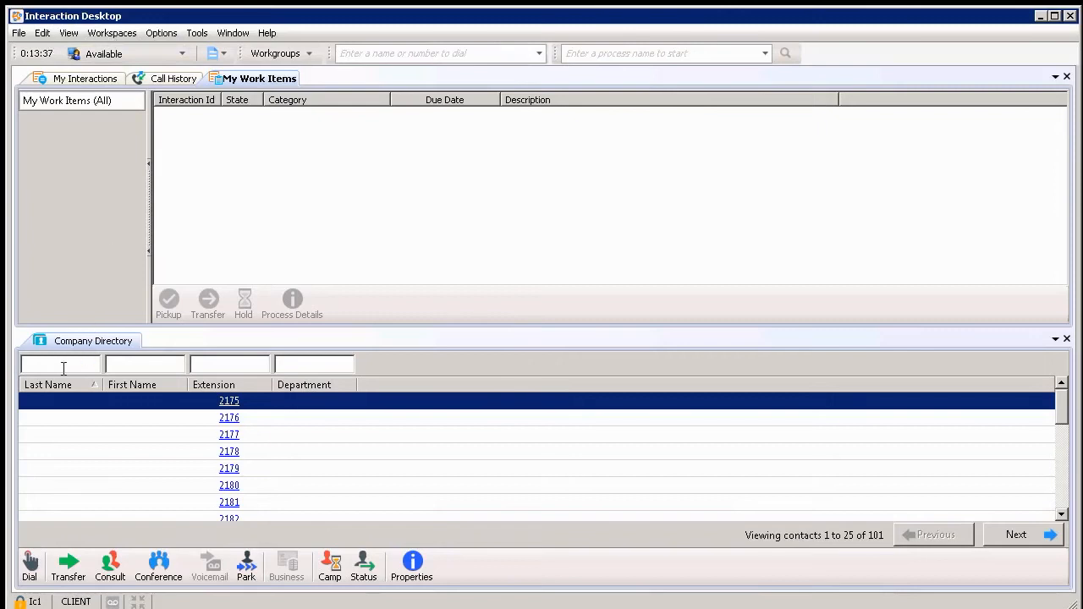
mouse_move(31, 562)
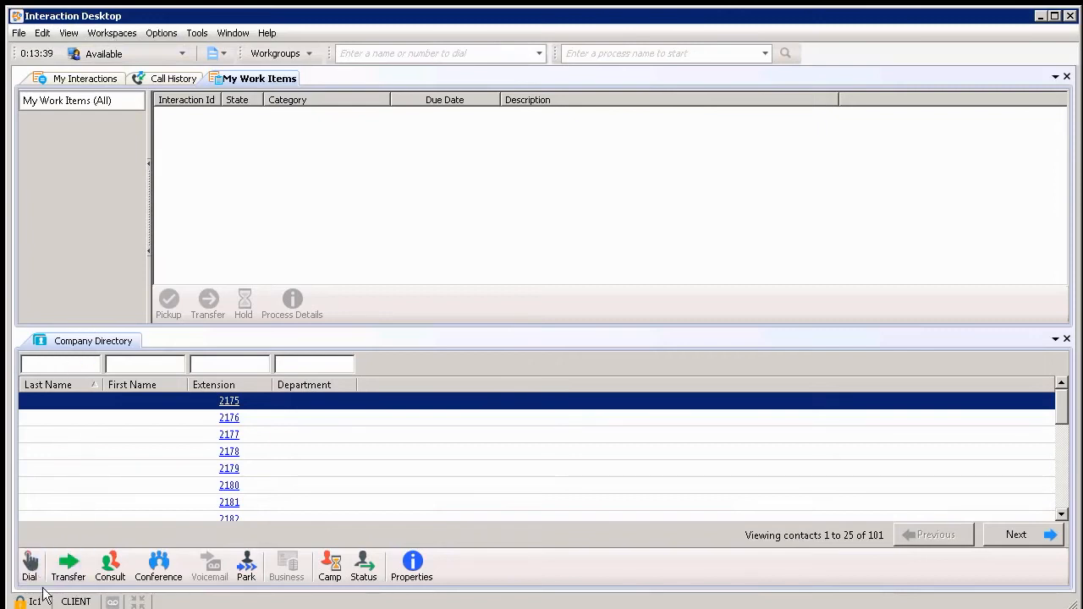
mouse_move(59, 521)
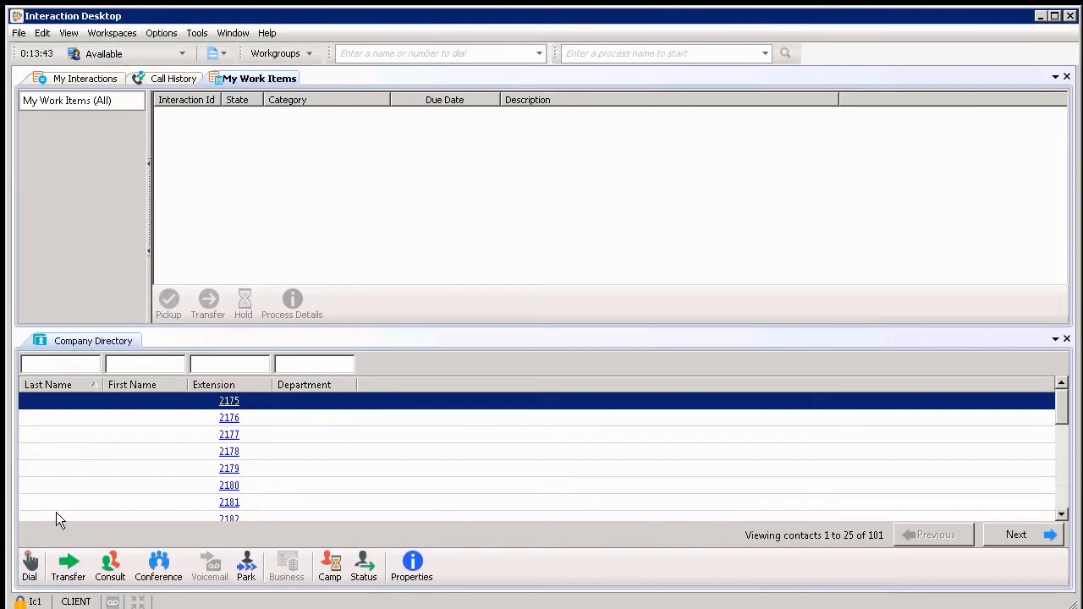
mouse_move(85, 281)
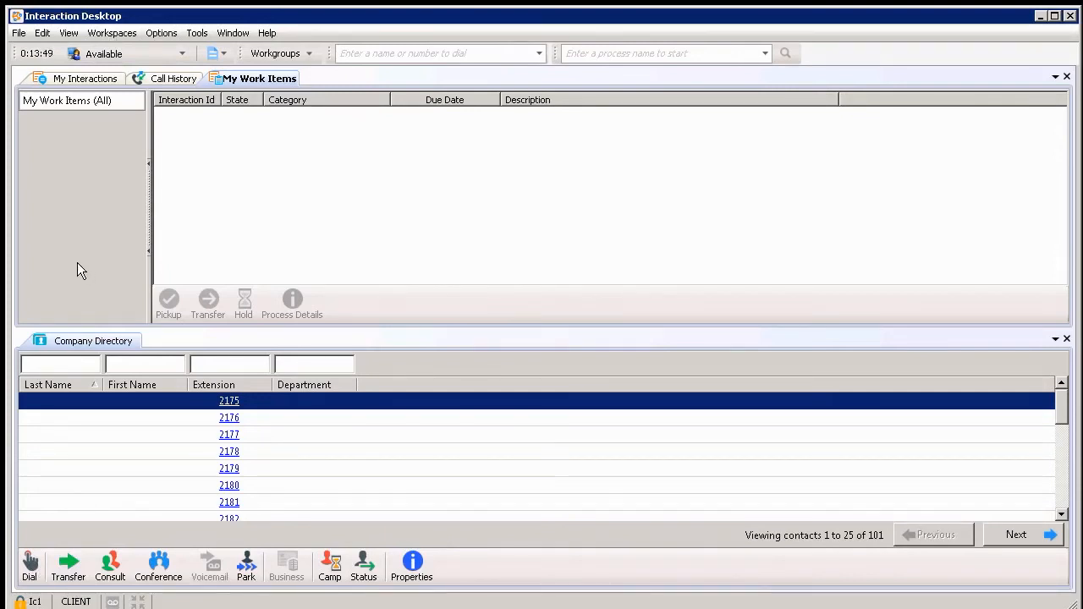
Show the agent's workgroup memberships, with Dialer, Email and three Travel Services workgroups checked.
click(274, 53)
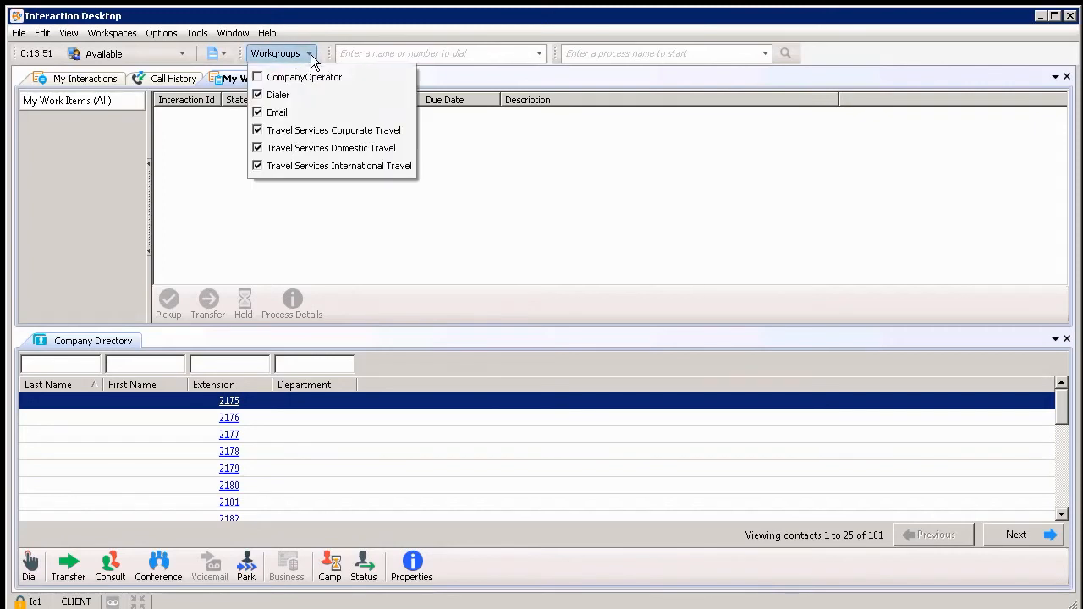
mouse_move(305, 82)
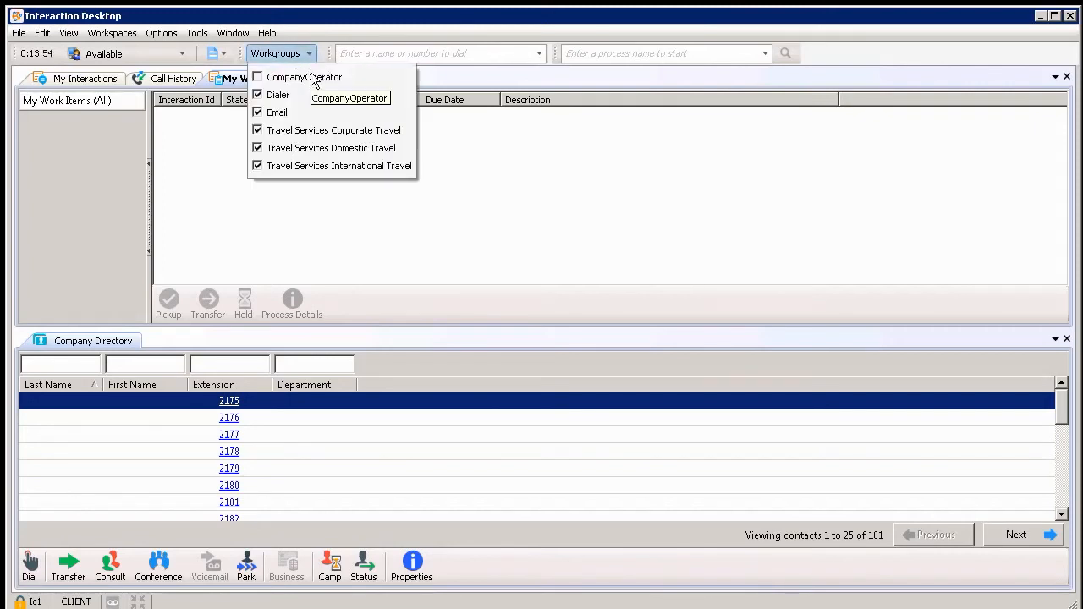